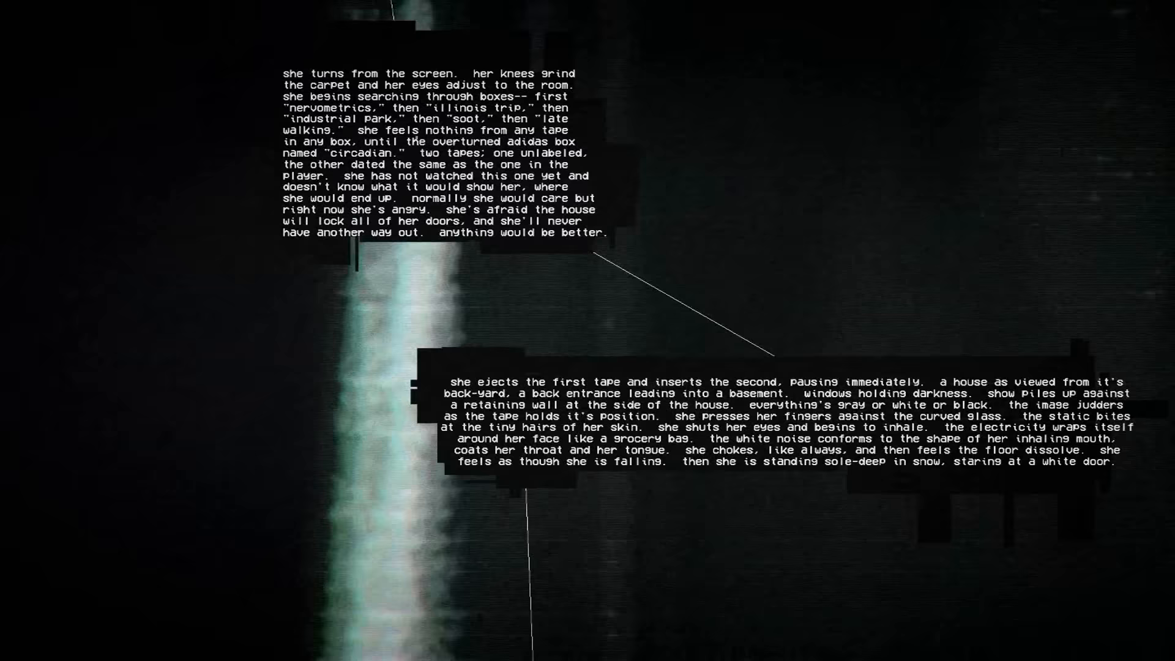
pyautogui.scroll(-3)
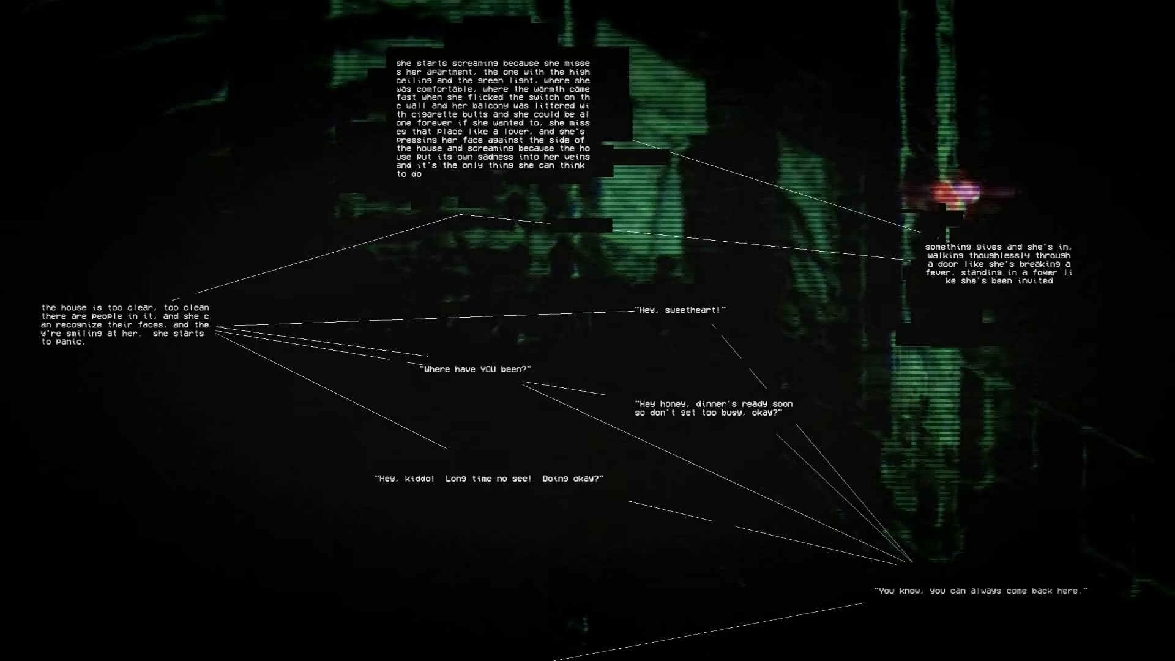
pyautogui.scroll(-3)
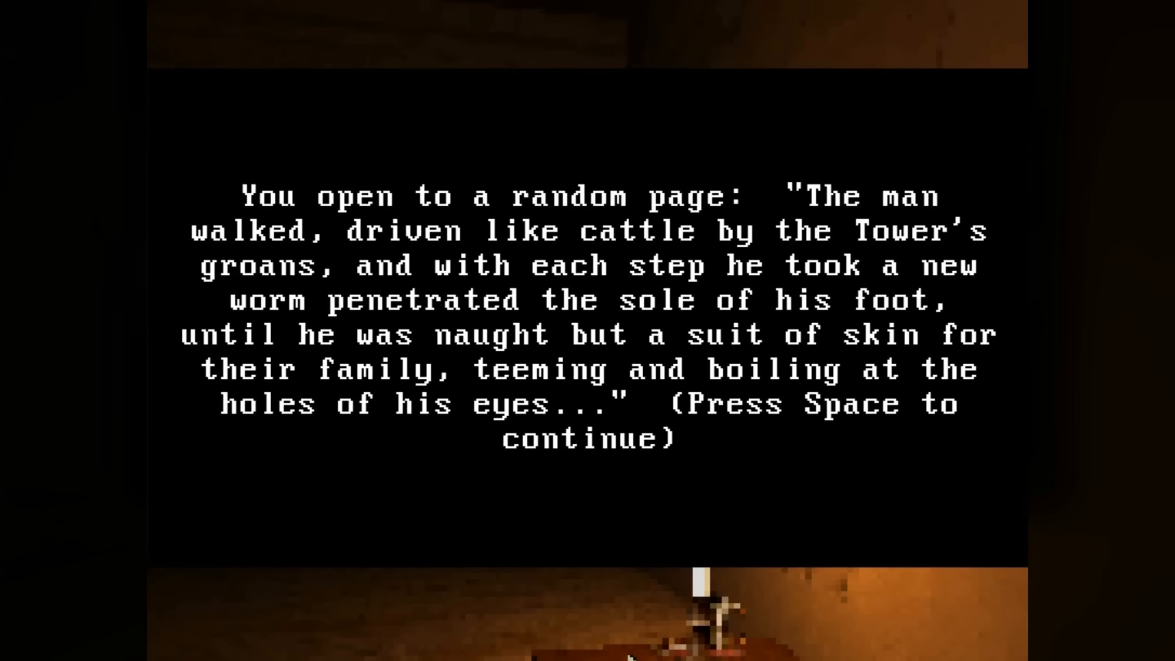
pyautogui.press('space')
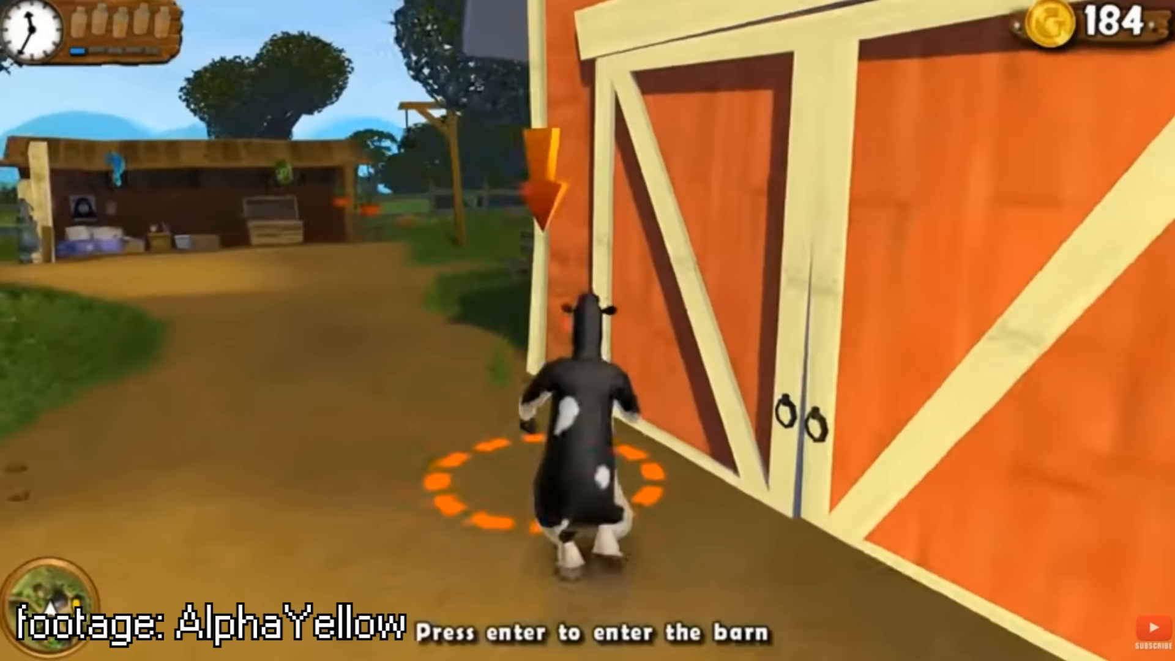
pyautogui.press('enter')
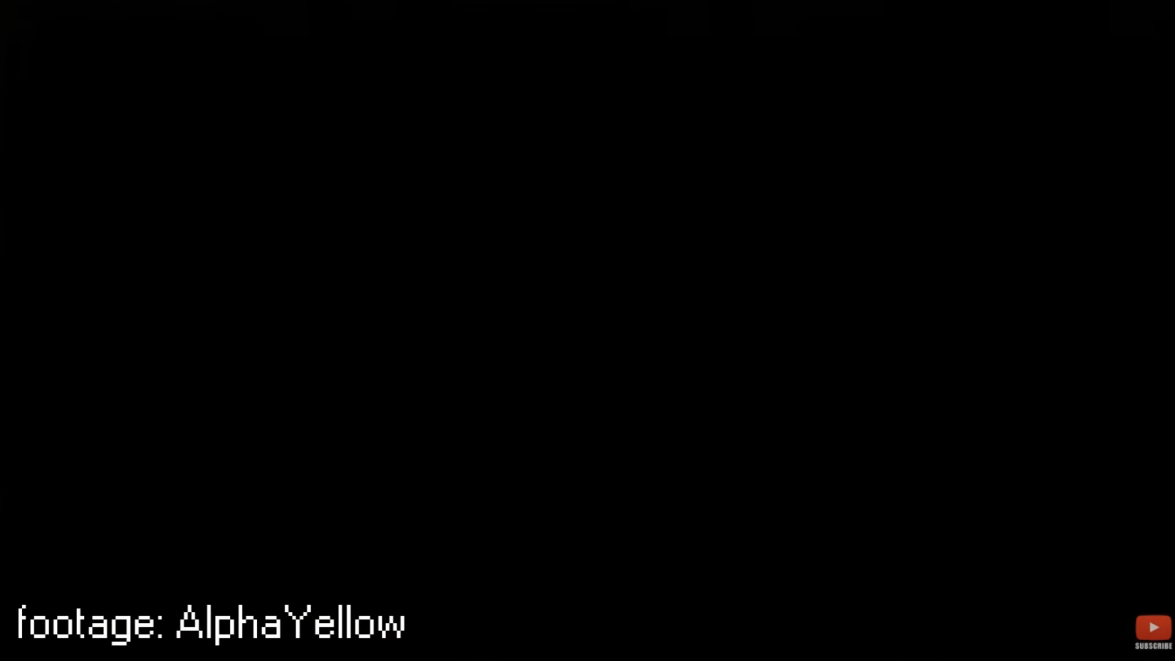